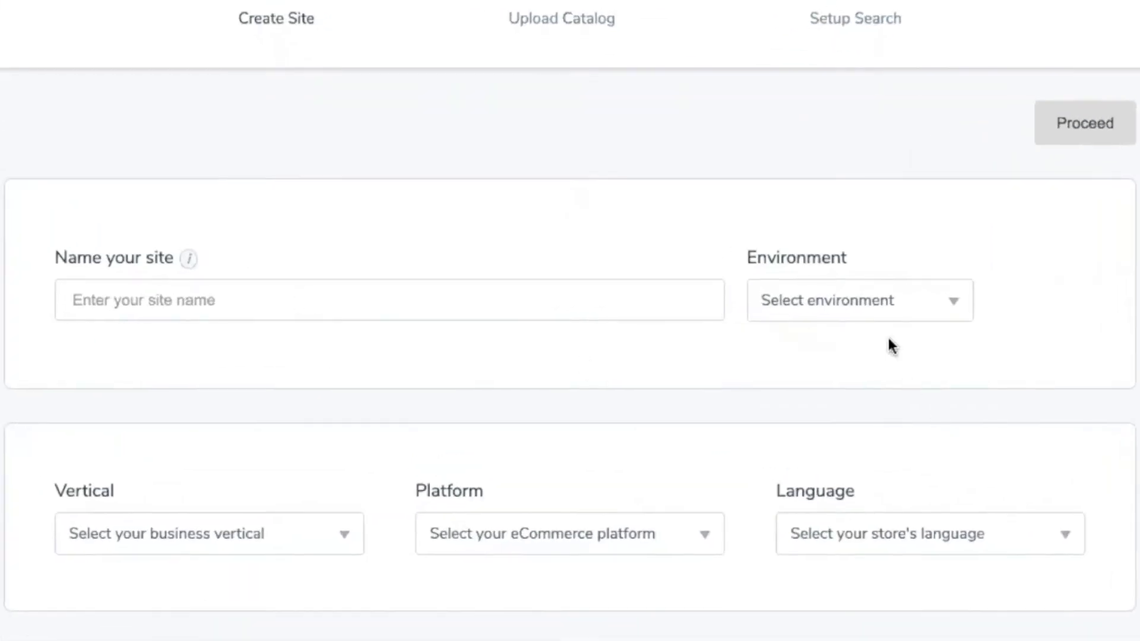
Begin naming the new site for the Magento store in the site creation form.
{"action": "left_click", "coordinate": [1082, 124]}
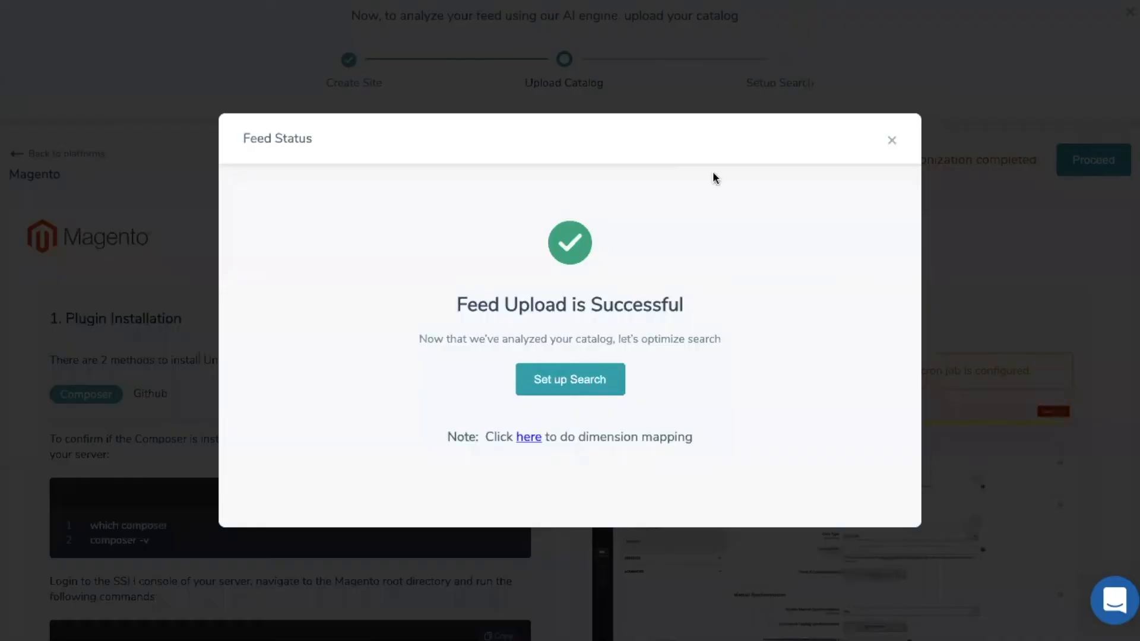
{"action": "mouse_move", "coordinate": [660, 241]}
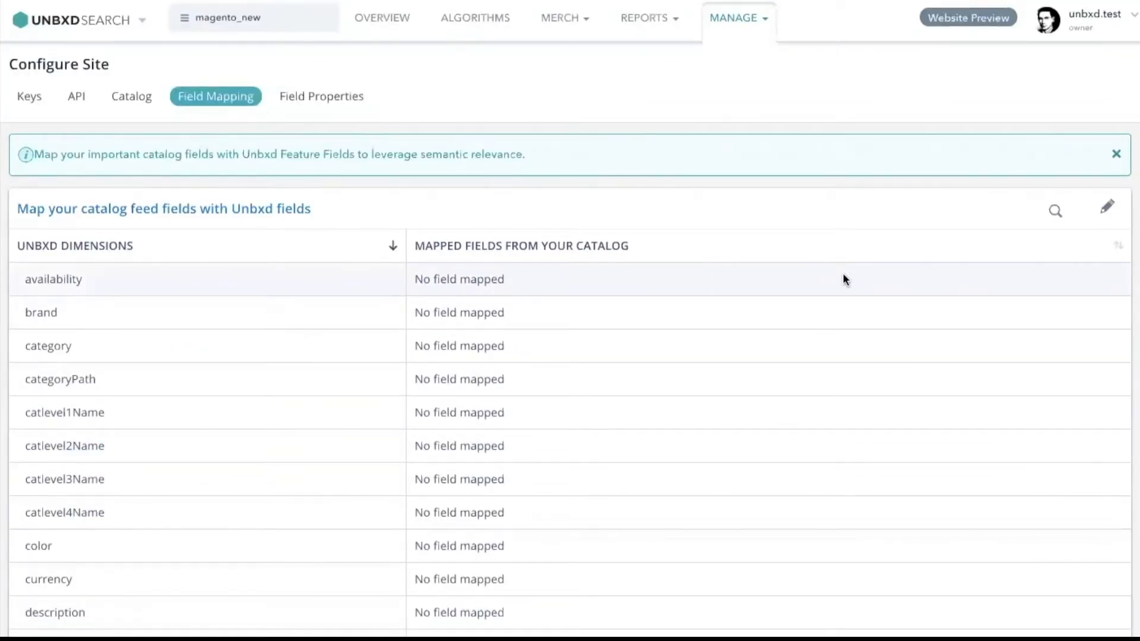
Review the Field Mapping page and proceed to Set up Search from the Feed Status dialog.
{"action": "scroll", "scroll_direction": "down", "scroll_amount": 3}
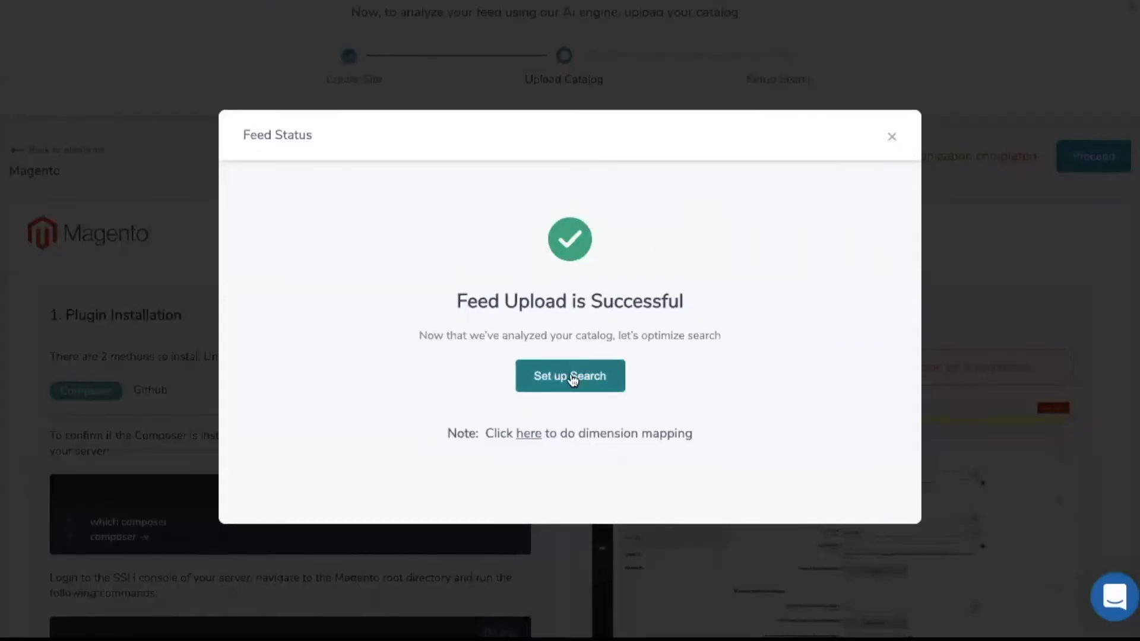
{"action": "left_click", "coordinate": [569, 375]}
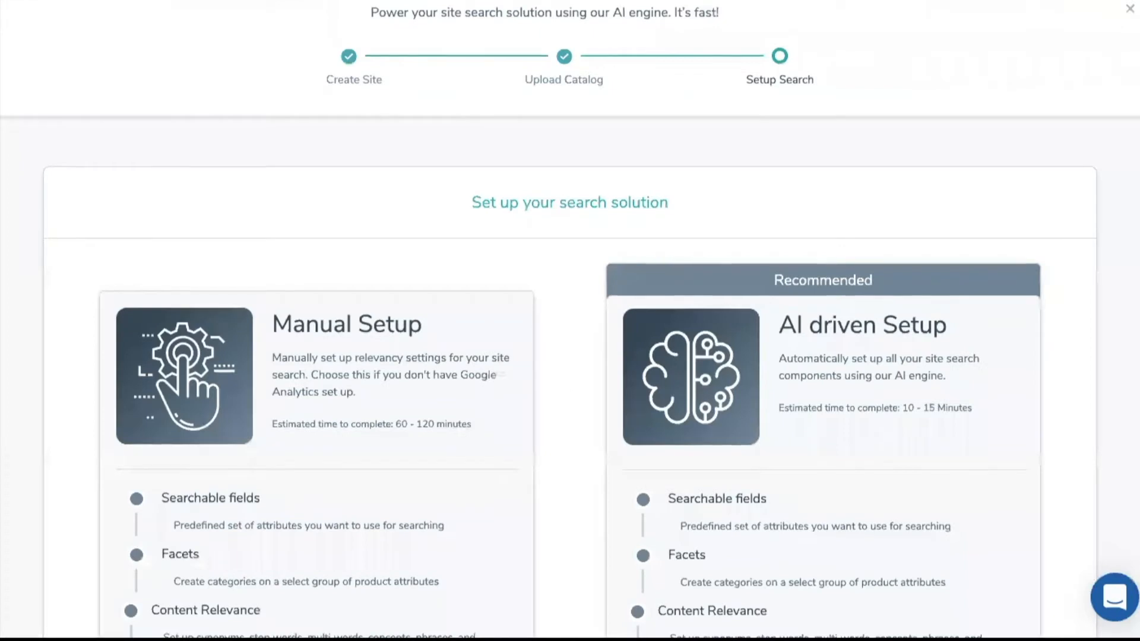
Choose Manual Setup, review searchable fields, relevance and autosuggest settings, and start indexing the catalog.
{"action": "left_click", "coordinate": [184, 377]}
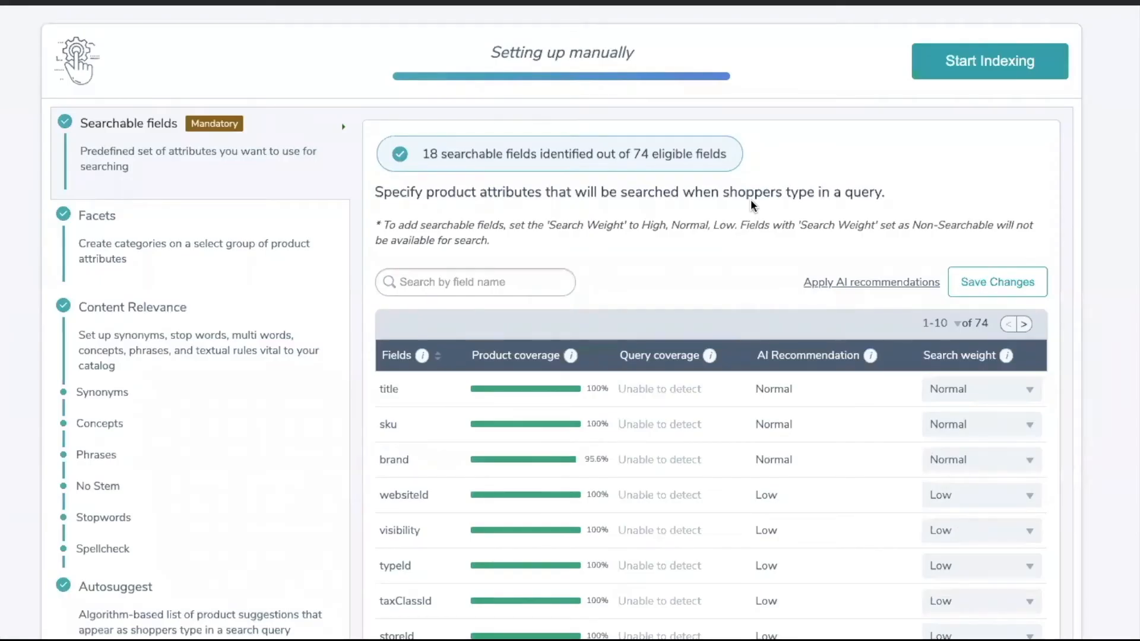
{"action": "scroll", "scroll_direction": "down", "scroll_amount": 3}
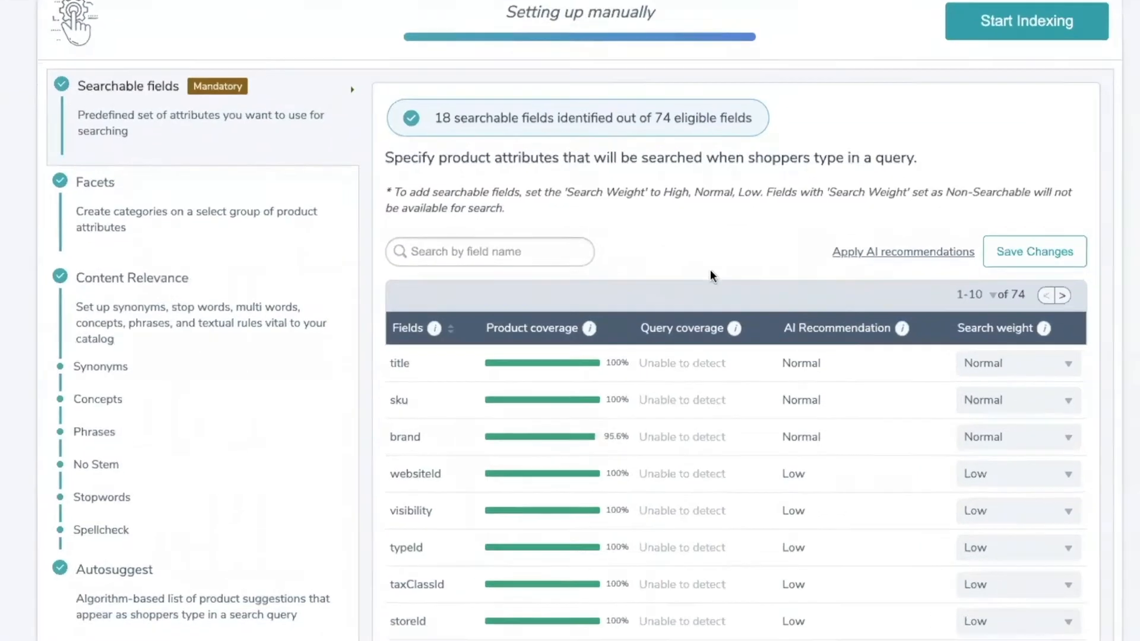
{"action": "left_click", "coordinate": [95, 183]}
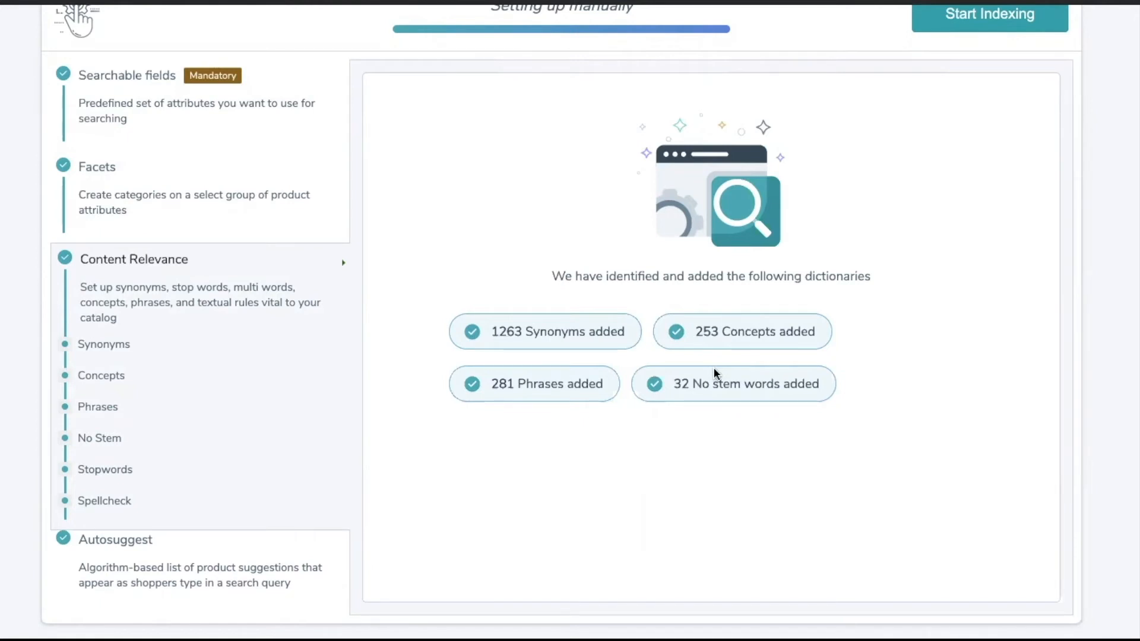
{"action": "mouse_move", "coordinate": [268, 487]}
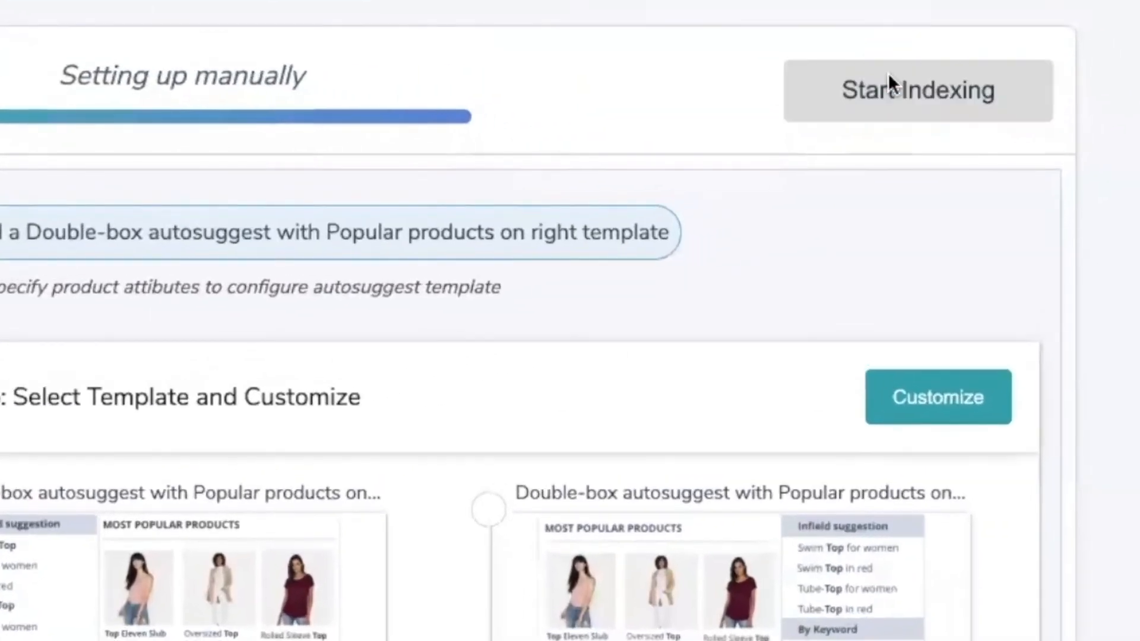
{"action": "left_click", "coordinate": [919, 90]}
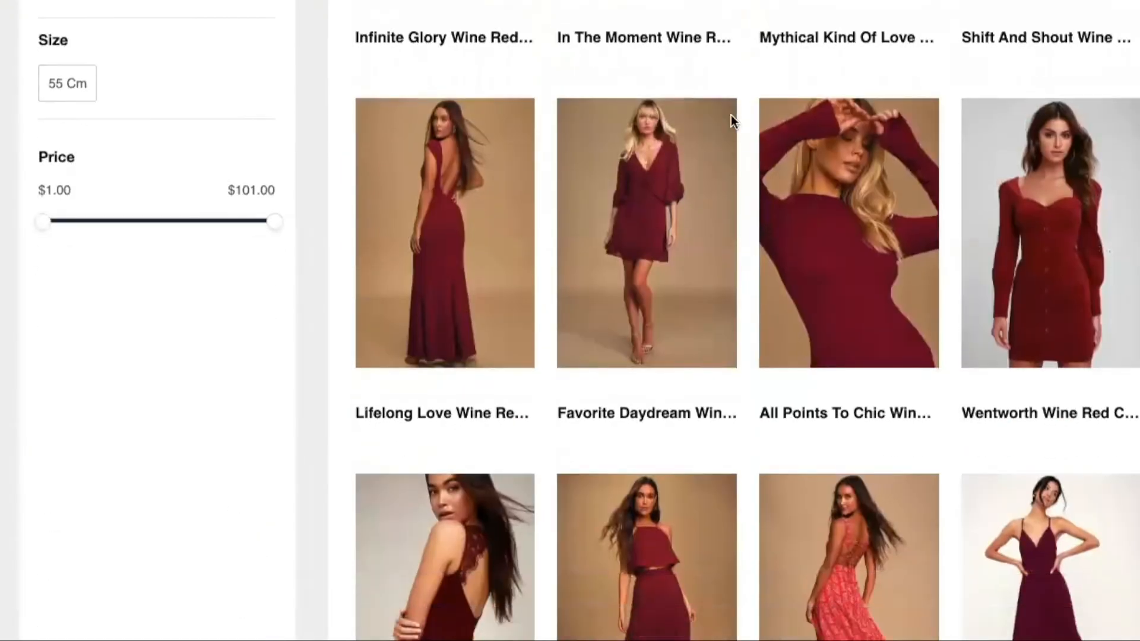
Scroll from the search preview down to the Recommended Integration instructions for Magento.
{"action": "scroll", "scroll_direction": "down", "scroll_amount": 3}
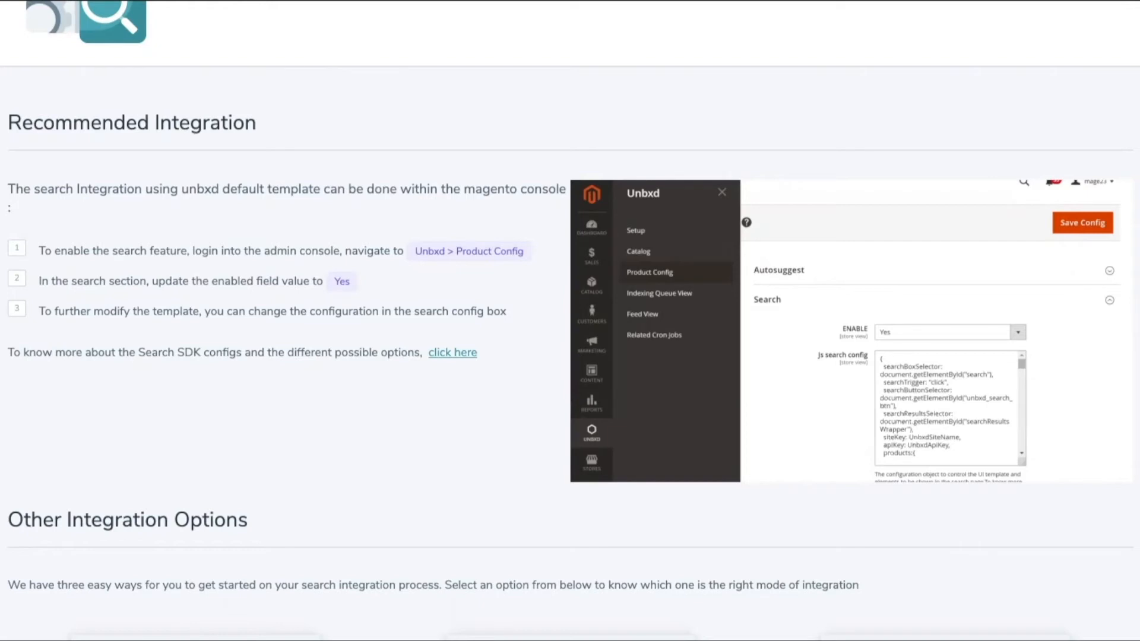
{"action": "mouse_move", "coordinate": [353, 76]}
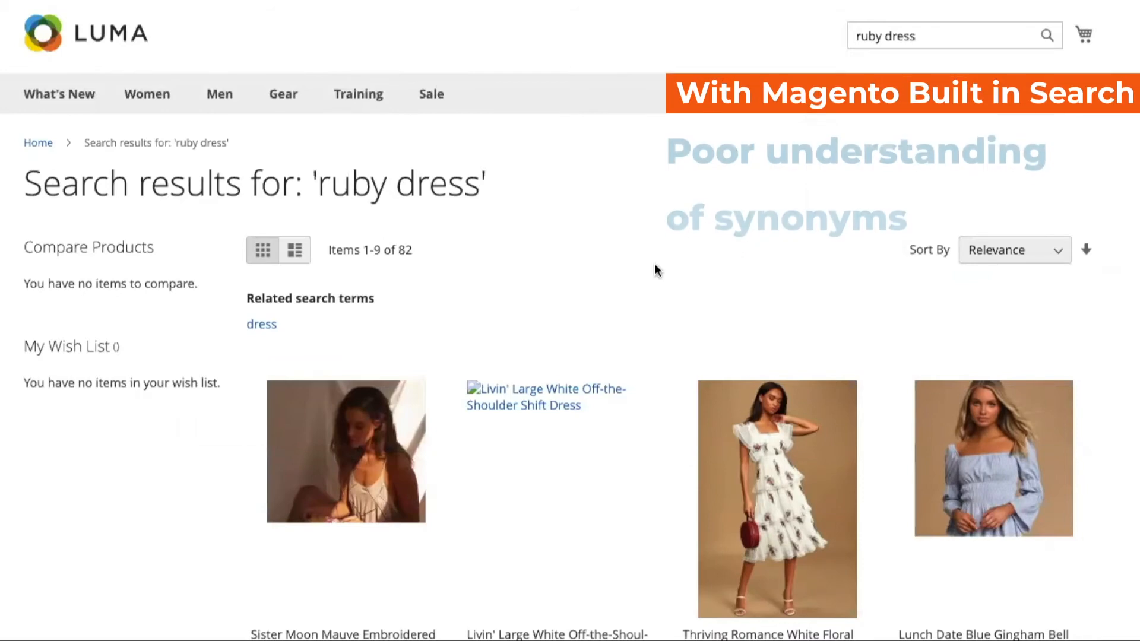
Search the built-in Luma search for 'white sandals' and then 'purse', reviewing the mismatched results.
{"action": "type", "text": "white sandals"}
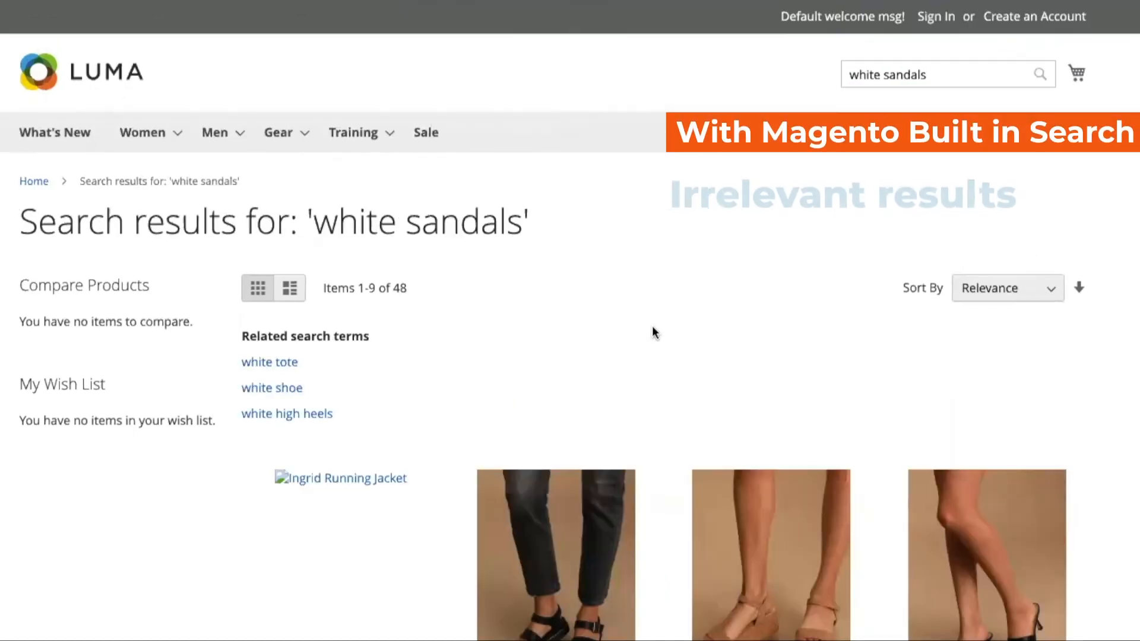
{"action": "scroll", "scroll_direction": "down", "scroll_amount": 3}
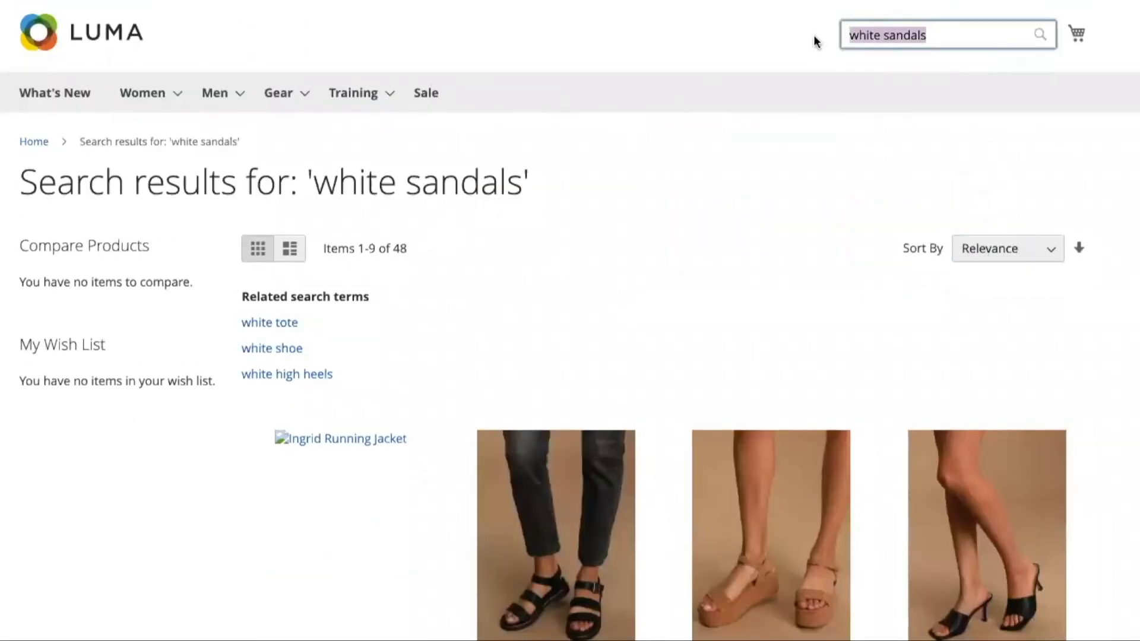
{"action": "type", "text": "purse"}
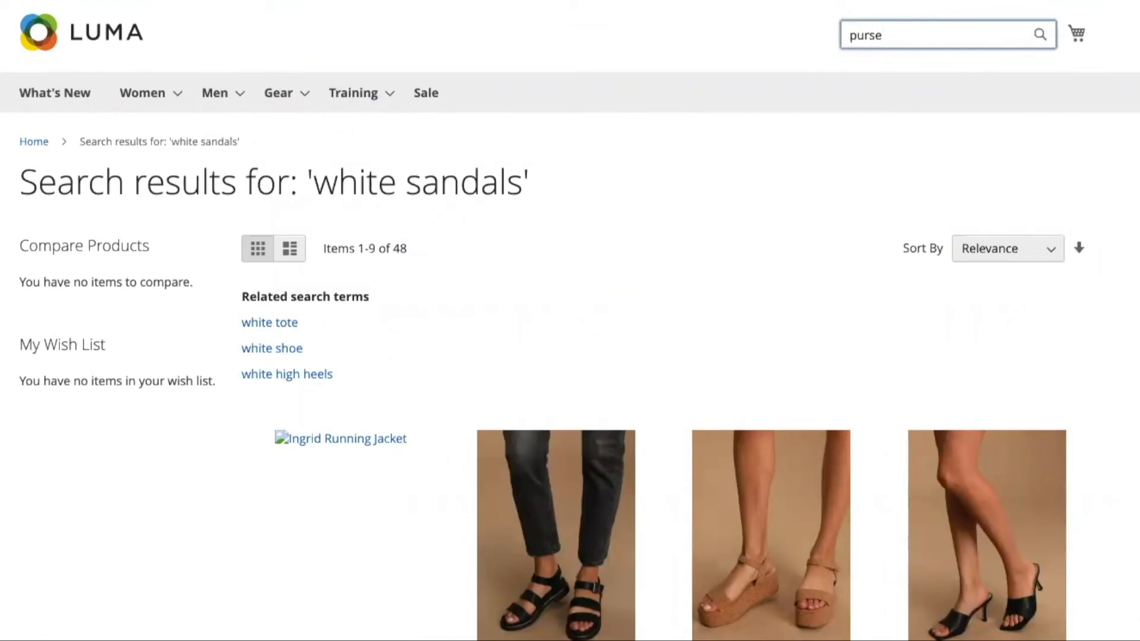
{"action": "key", "text": "Enter"}
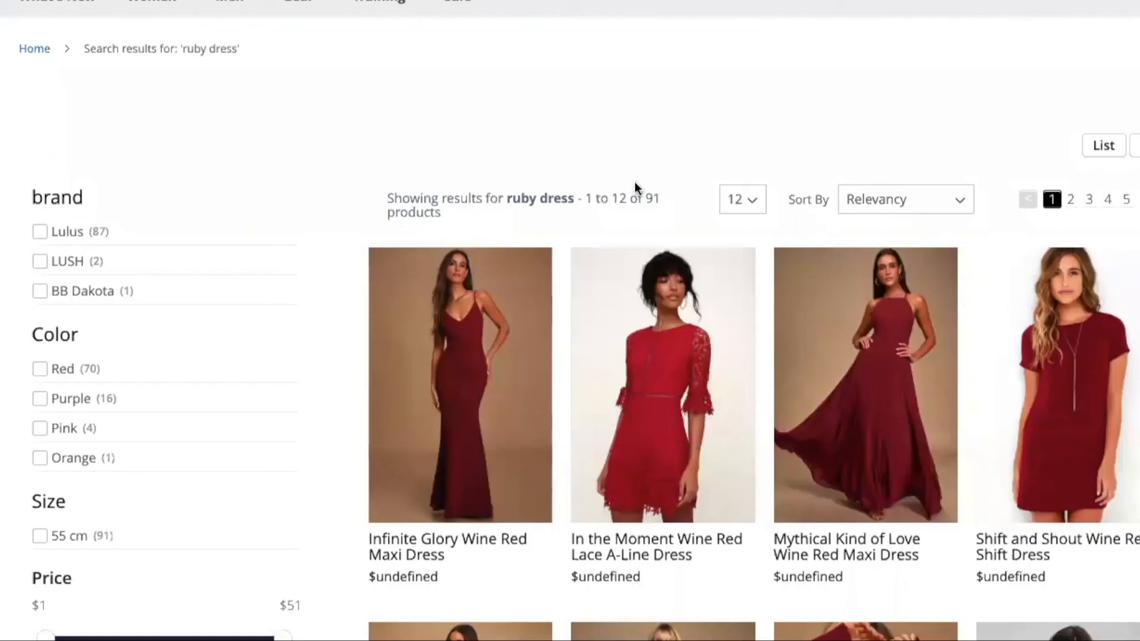
{"action": "mouse_move", "coordinate": [601, 208]}
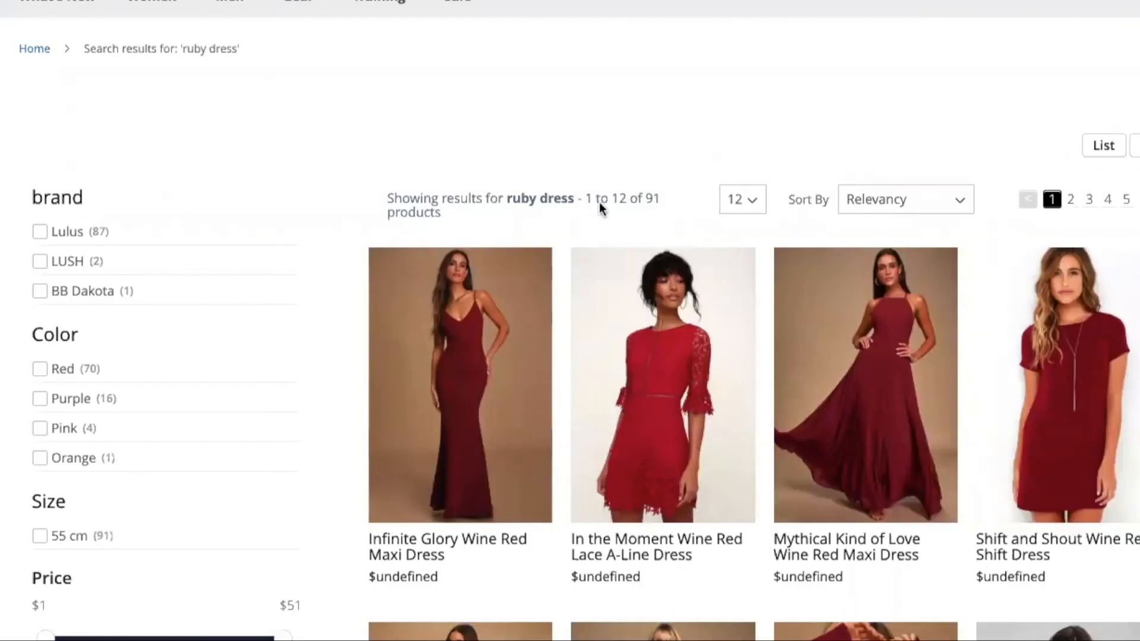
Scroll through the Unbxd-powered results for ruby dress, white sandals and purse.
{"action": "scroll", "scroll_direction": "down", "scroll_amount": 3}
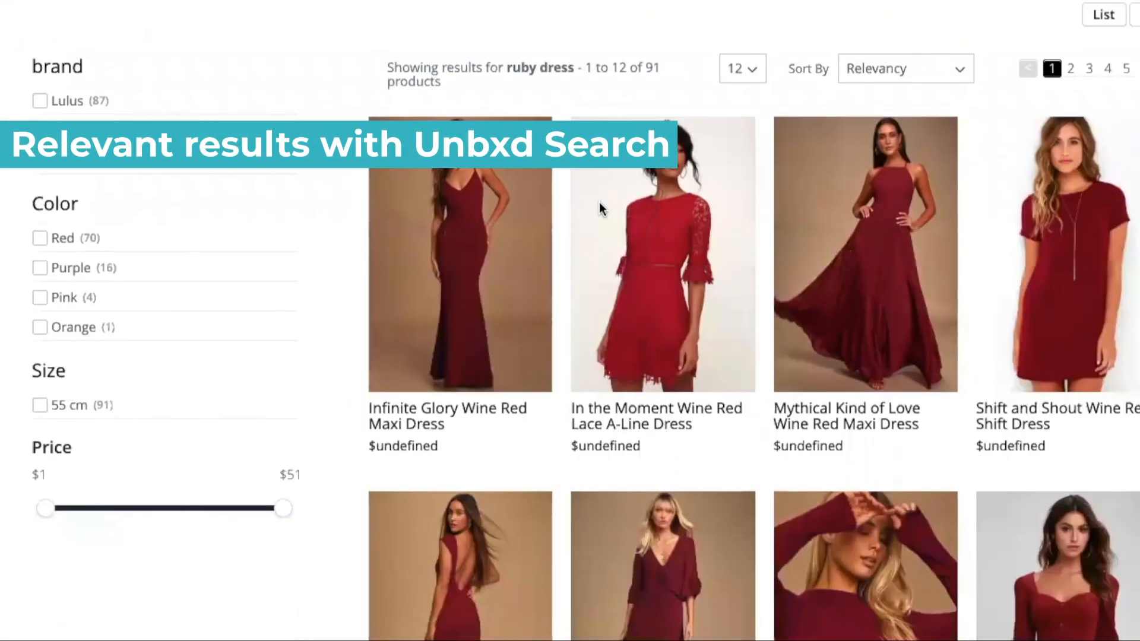
{"action": "scroll", "scroll_direction": "down", "scroll_amount": 3}
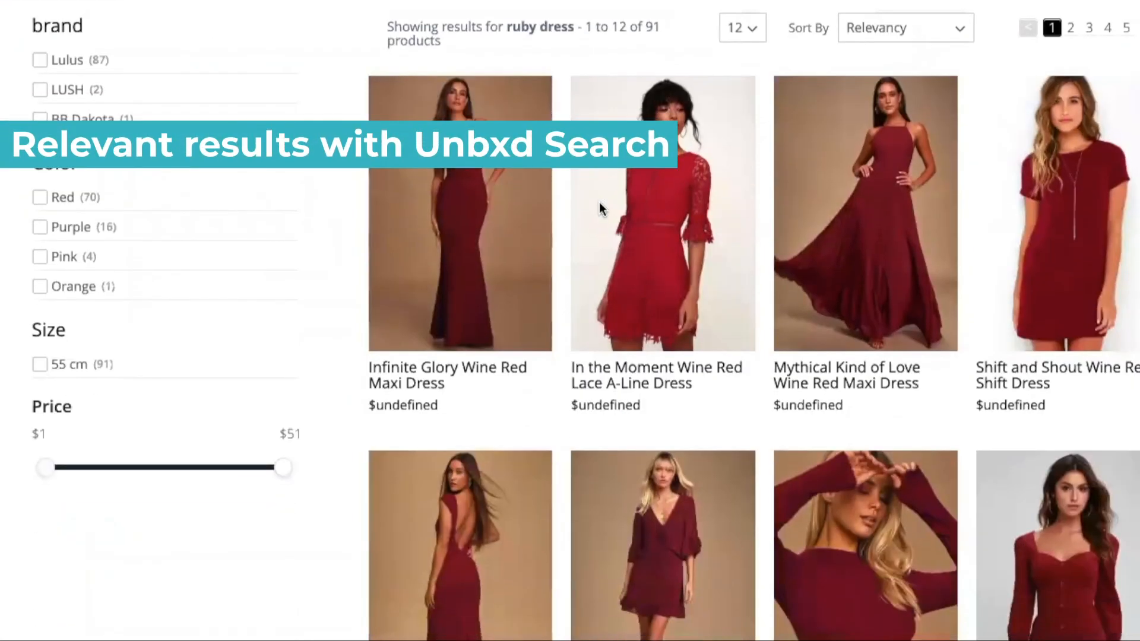
{"action": "scroll", "scroll_direction": "down", "scroll_amount": 3}
{"action": "type", "text": "white sandals"}
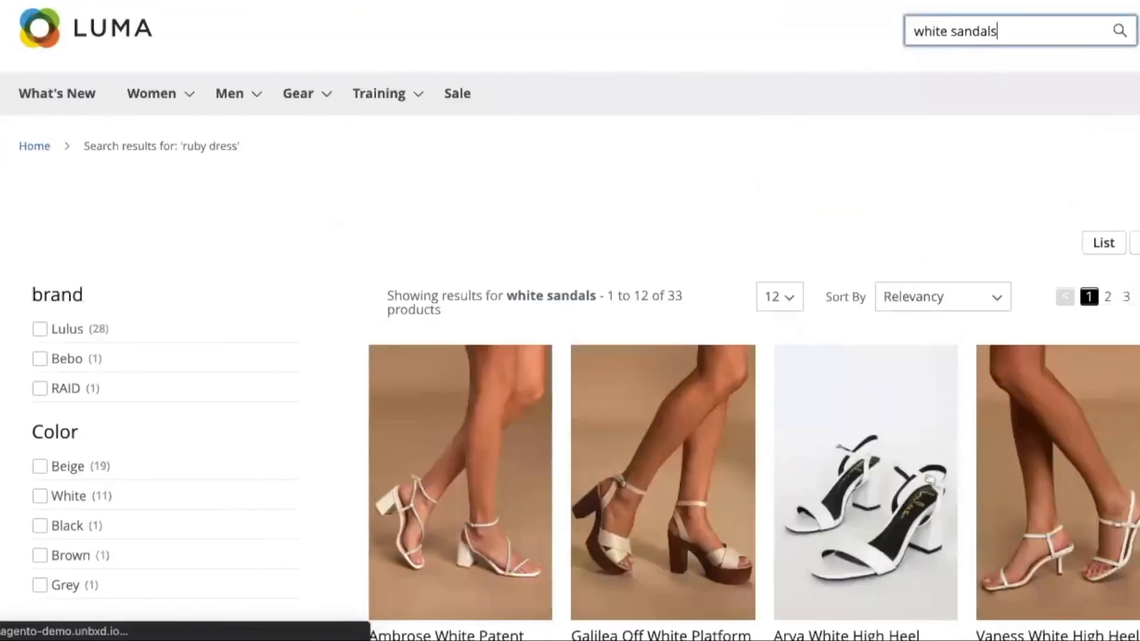
{"action": "scroll", "scroll_direction": "down", "scroll_amount": 3}
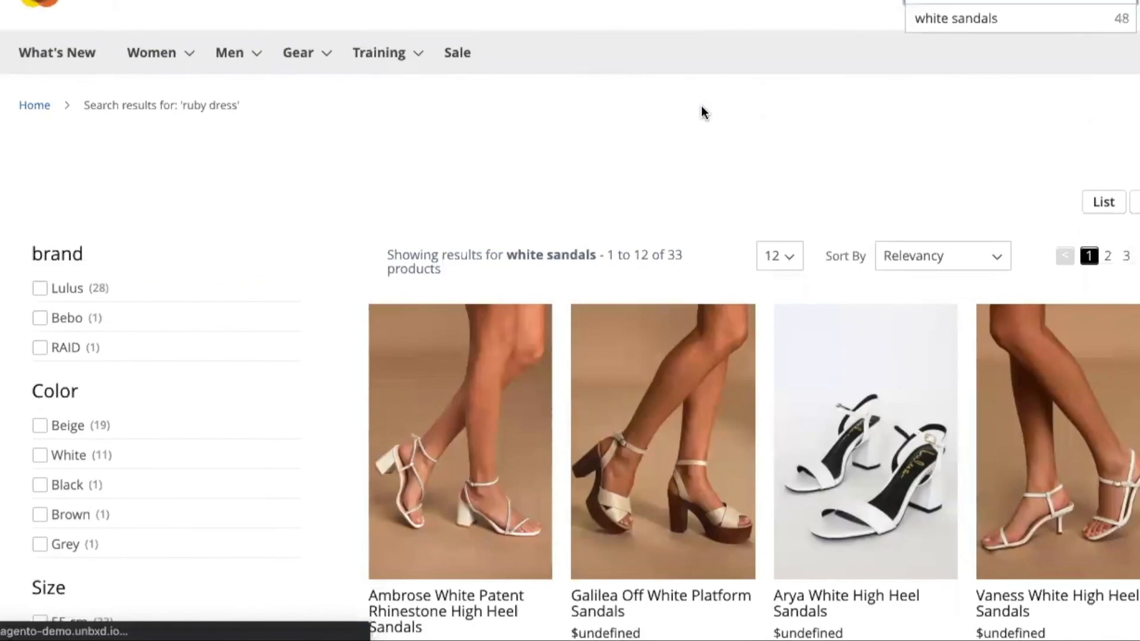
{"action": "scroll", "scroll_direction": "down", "scroll_amount": 3}
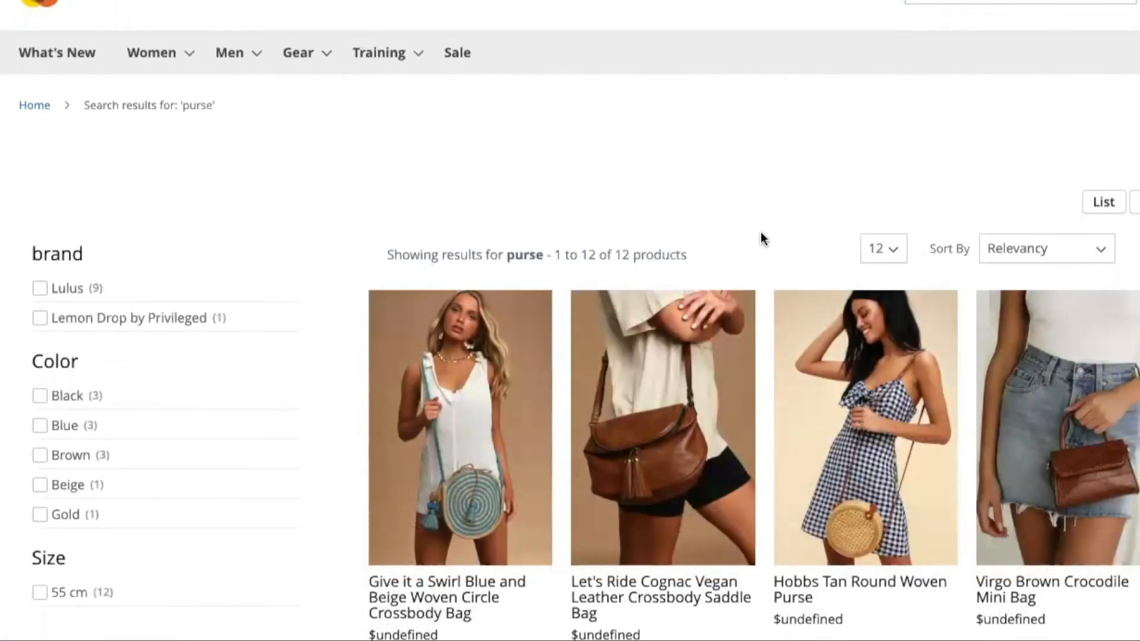
{"action": "scroll", "scroll_direction": "down", "scroll_amount": 3}
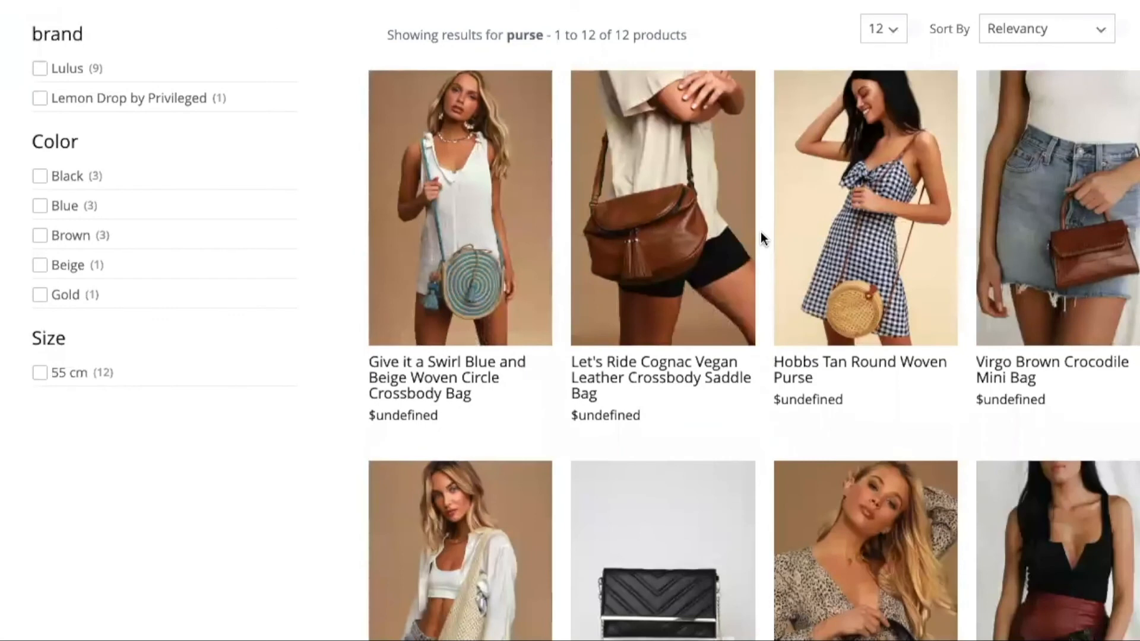